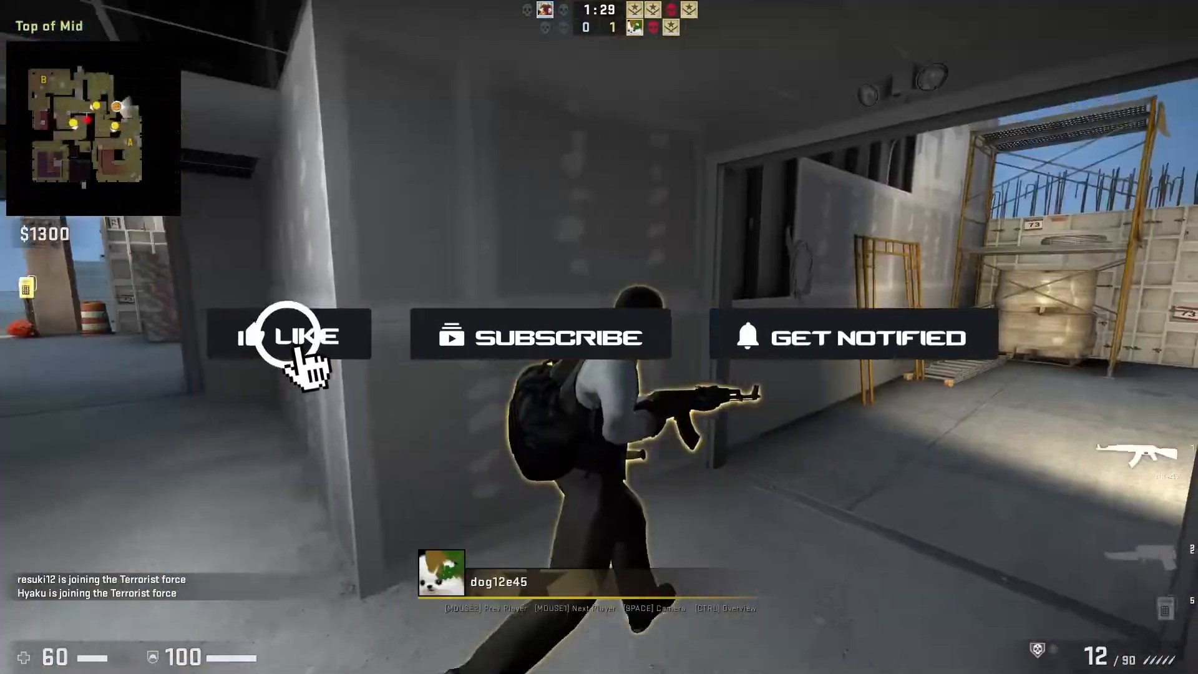
# - Click into the game window and scroll down through the menu
pyautogui.click(539, 342)
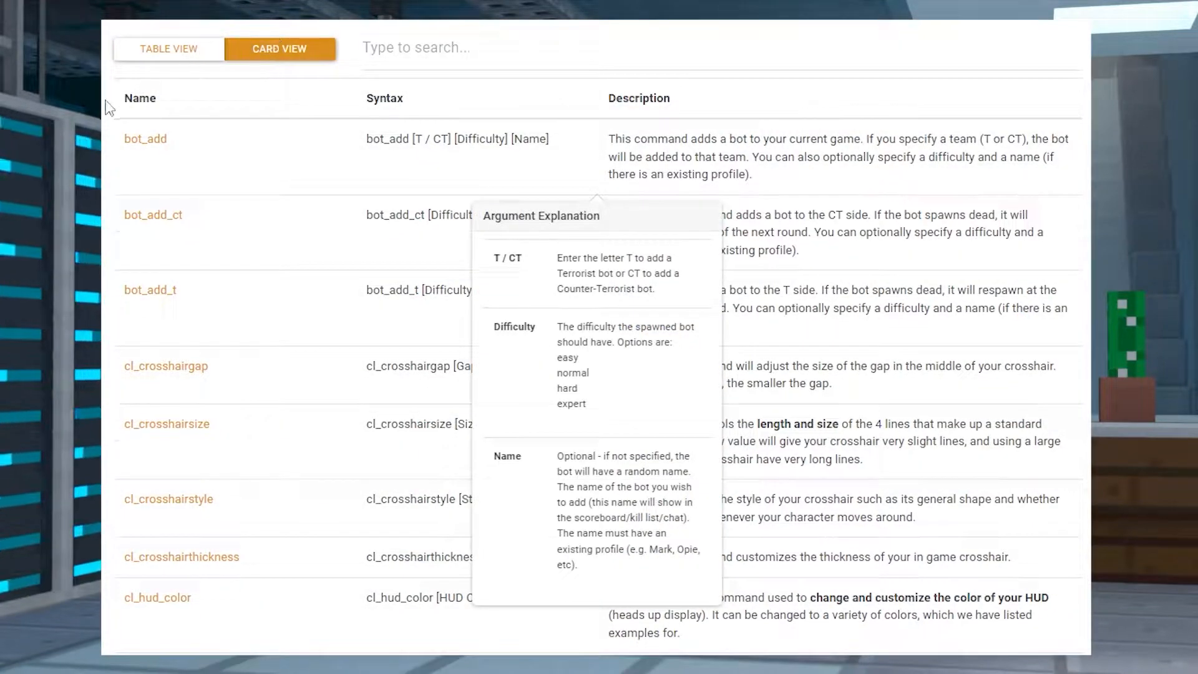
pyautogui.scroll(-3)
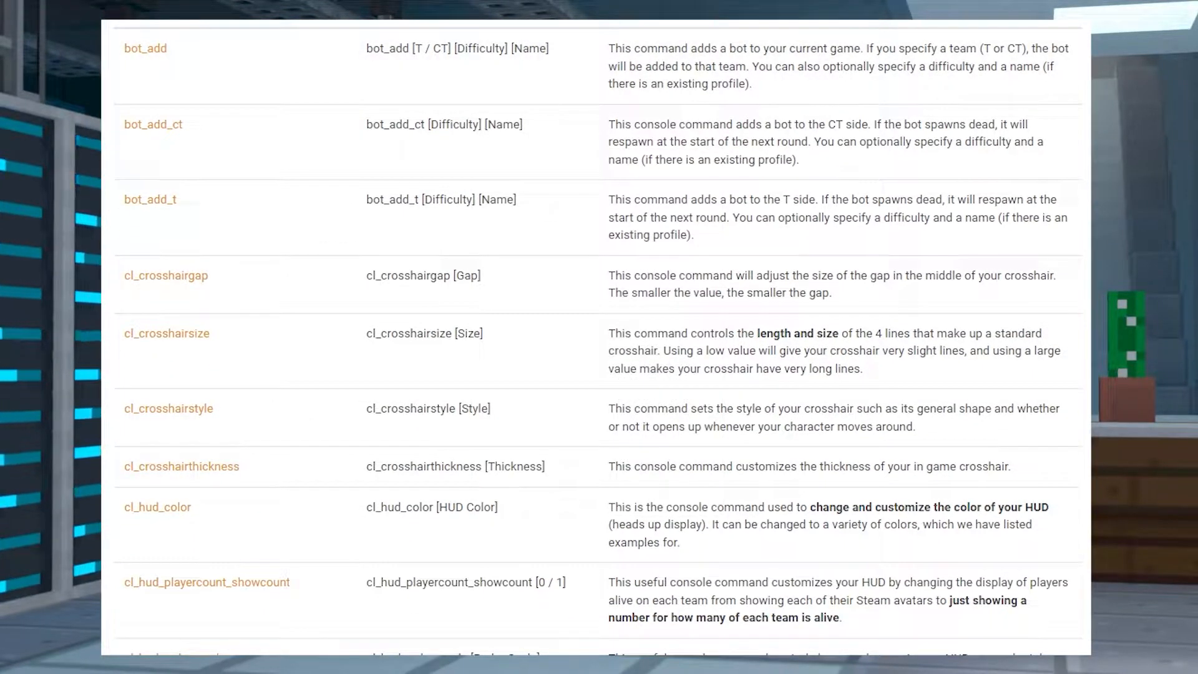
pyautogui.scroll(-3)
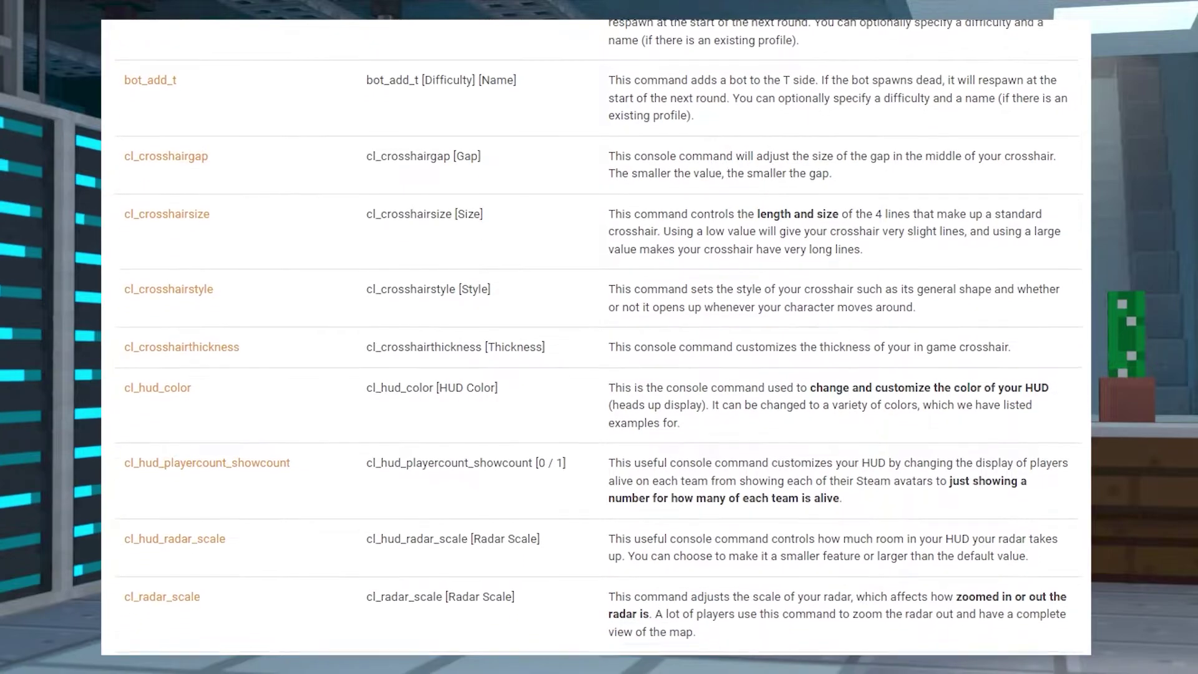
pyautogui.scroll(-3)
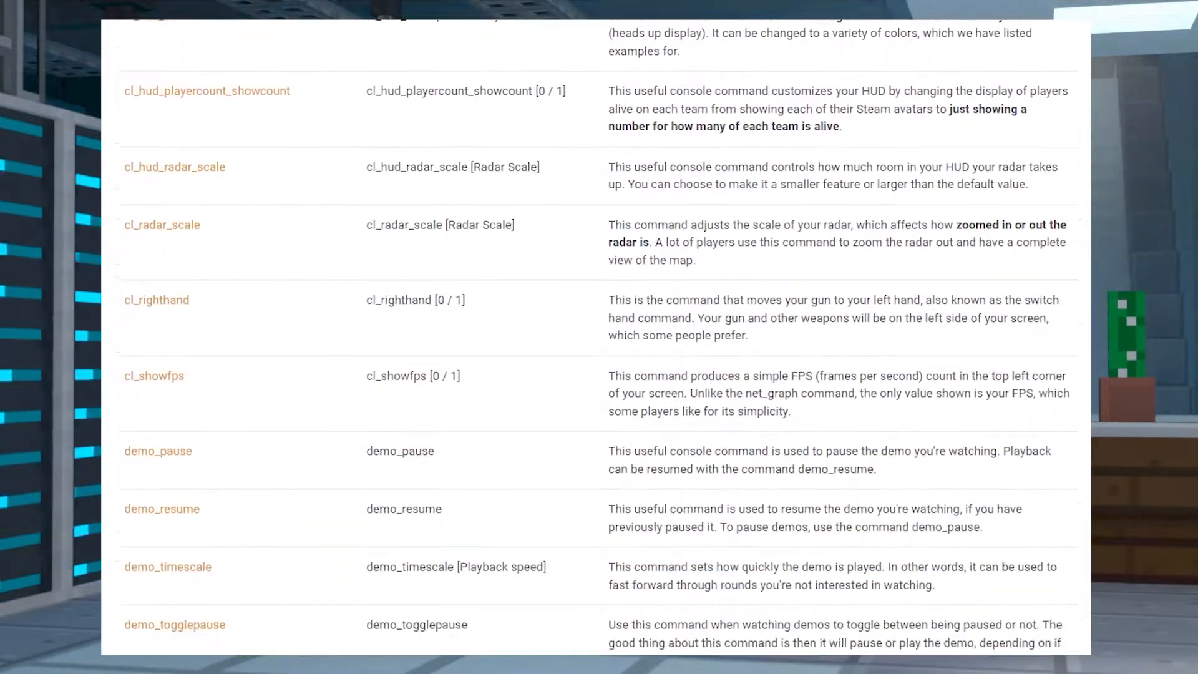
pyautogui.scroll(-3)
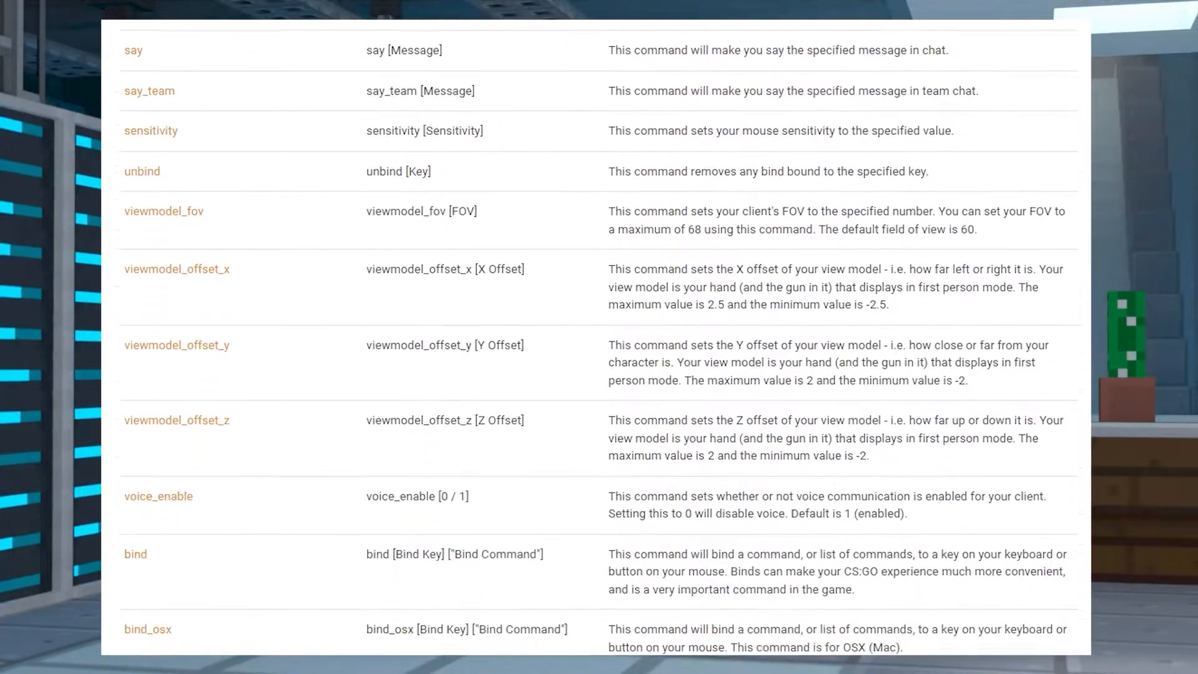
pyautogui.scroll(-3)
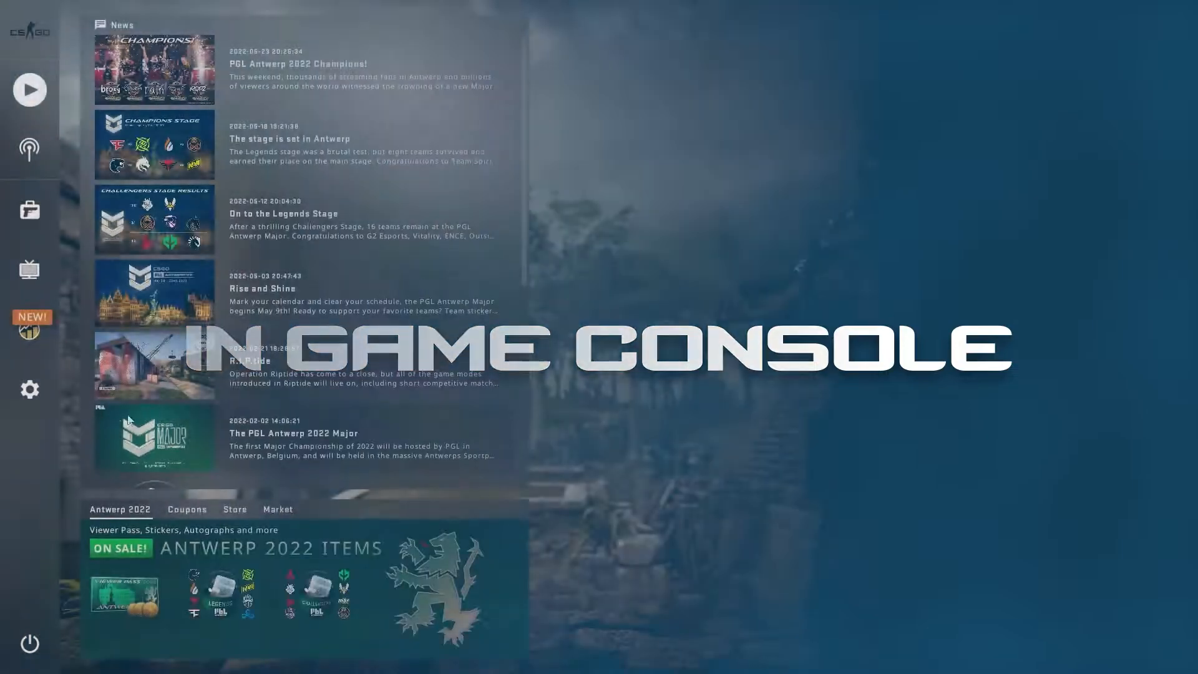
# - In Settings' Game tab, set Enable Developer Console (~) to Yes
pyautogui.click(29, 389)
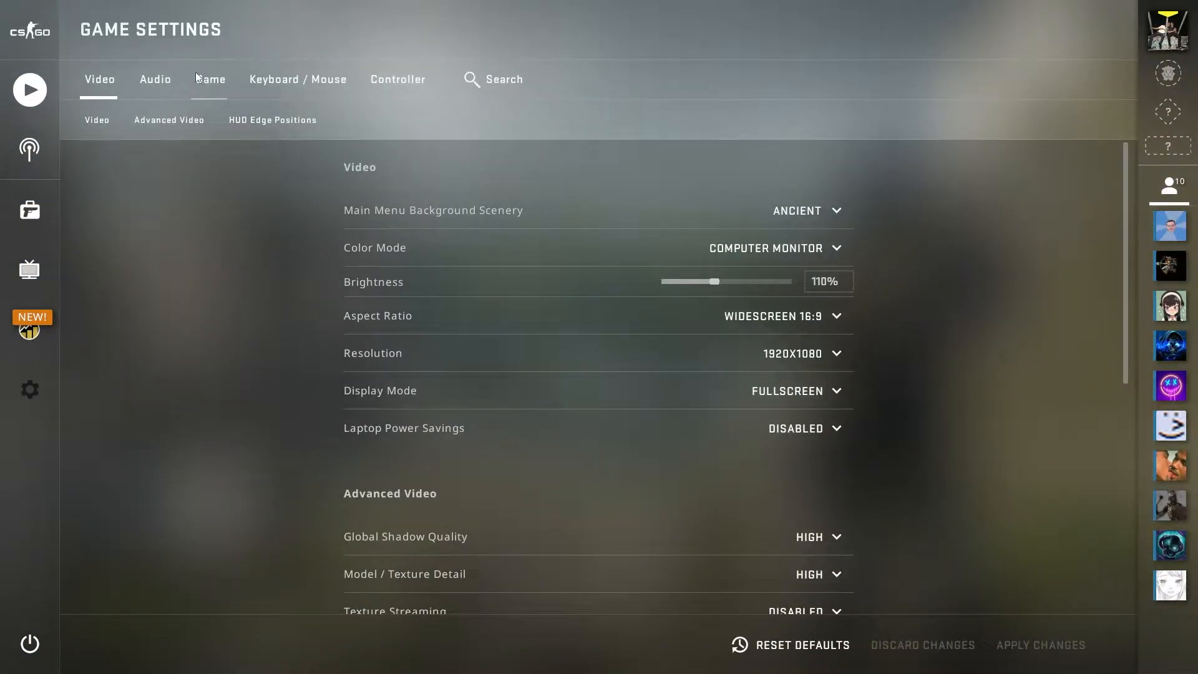
pyautogui.click(211, 79)
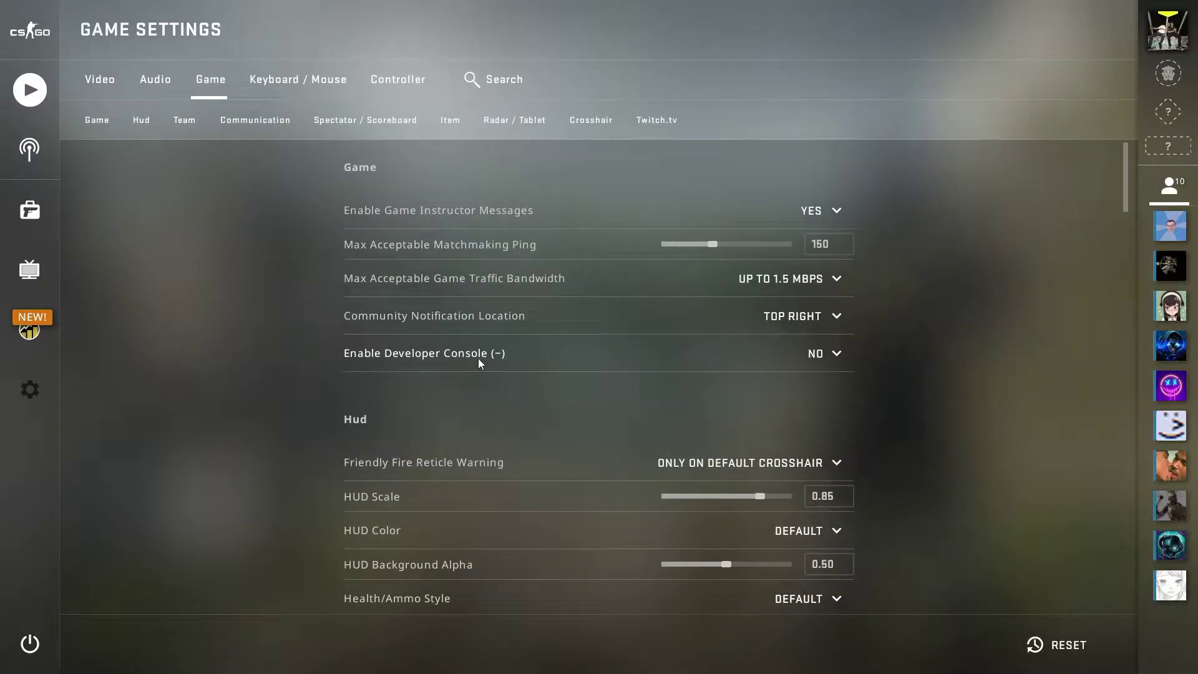
pyautogui.click(824, 353)
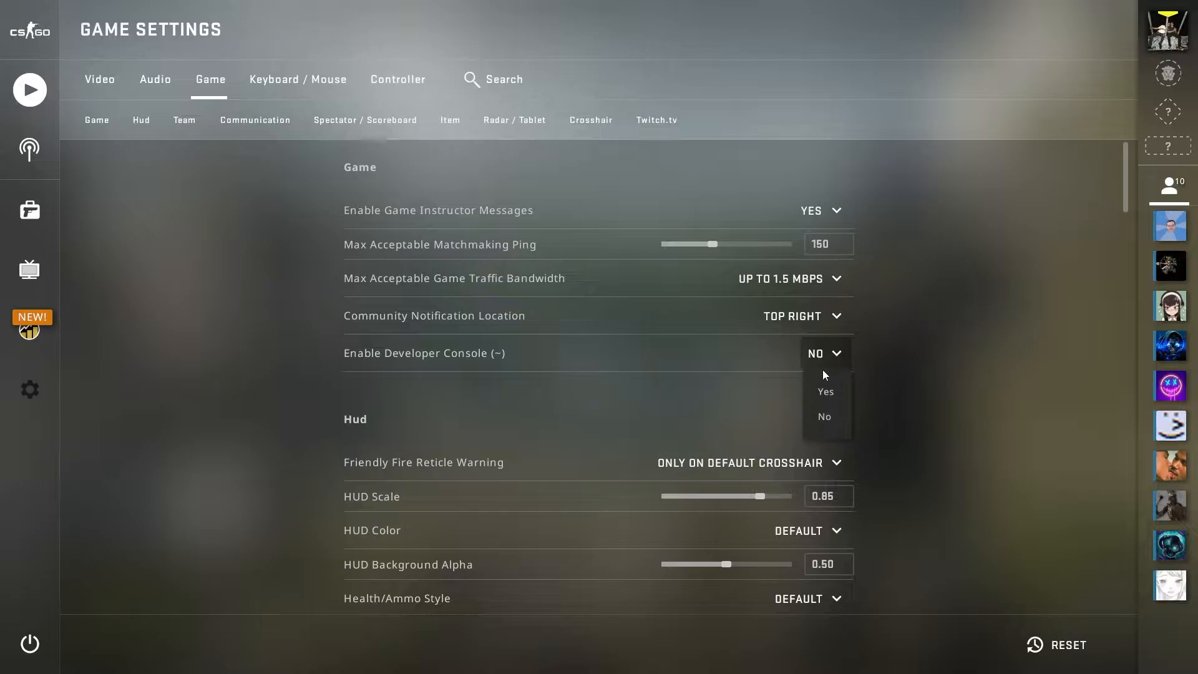
pyautogui.click(825, 392)
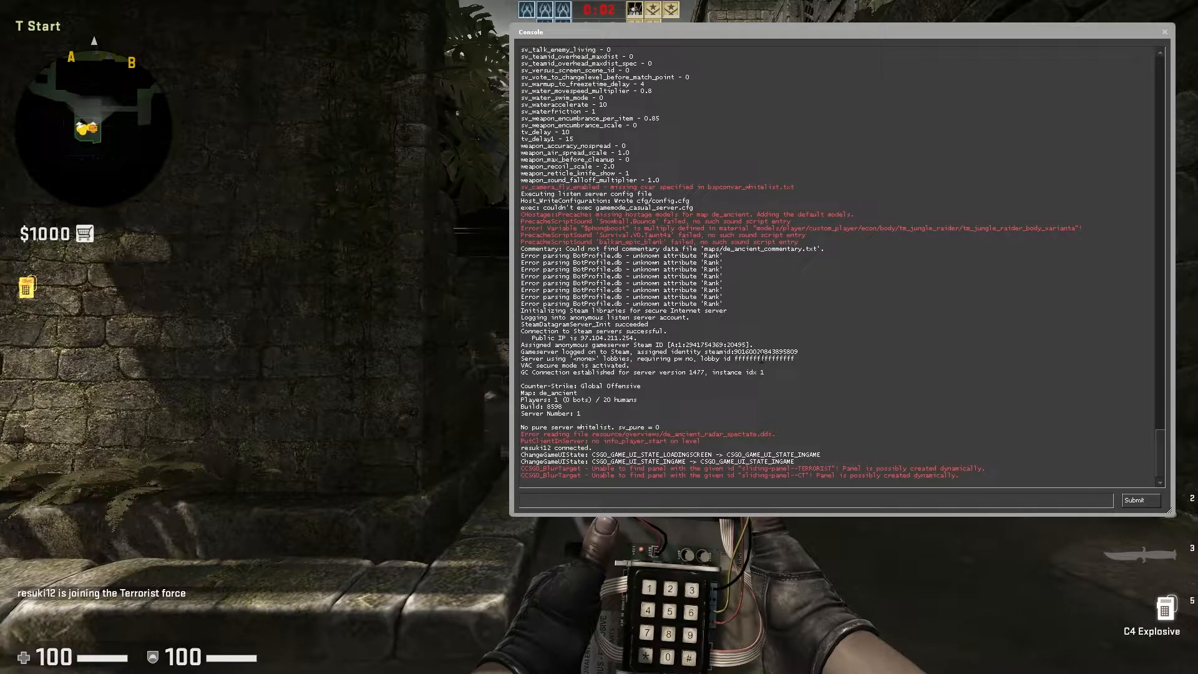
# - Start typing the command 'cl' in the developer console
pyautogui.write('cl')
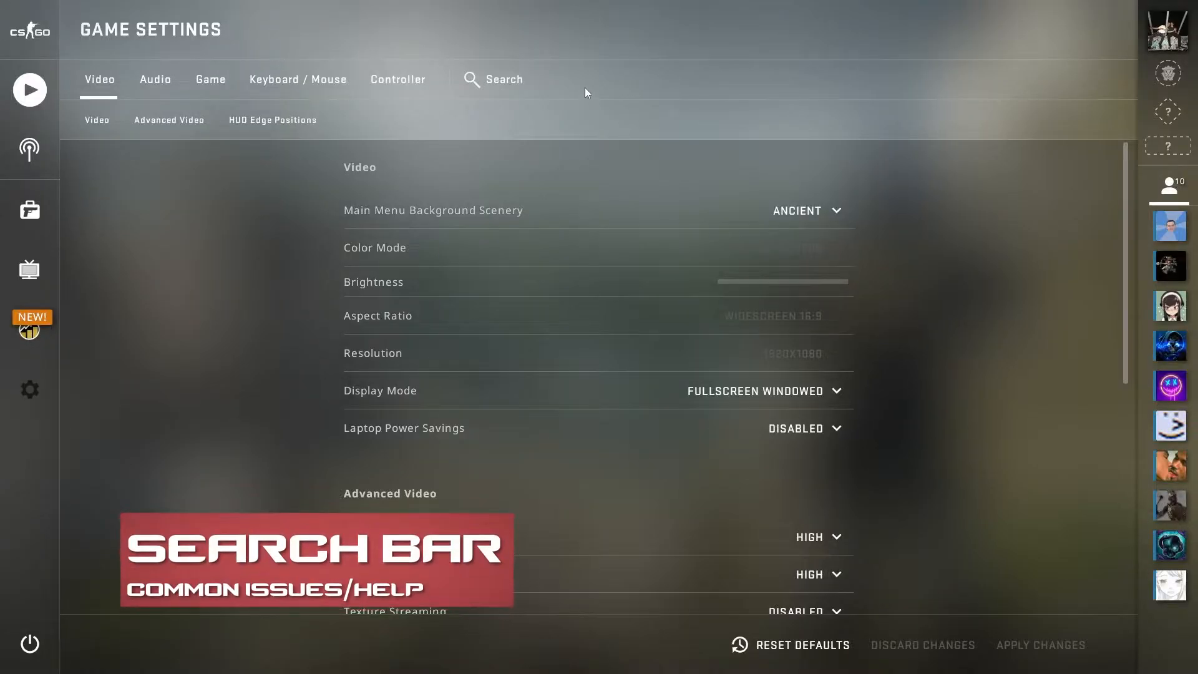
# - Search settings for 'Devel' and set Enable Developer Console (~) to Yes
pyautogui.click(504, 79)
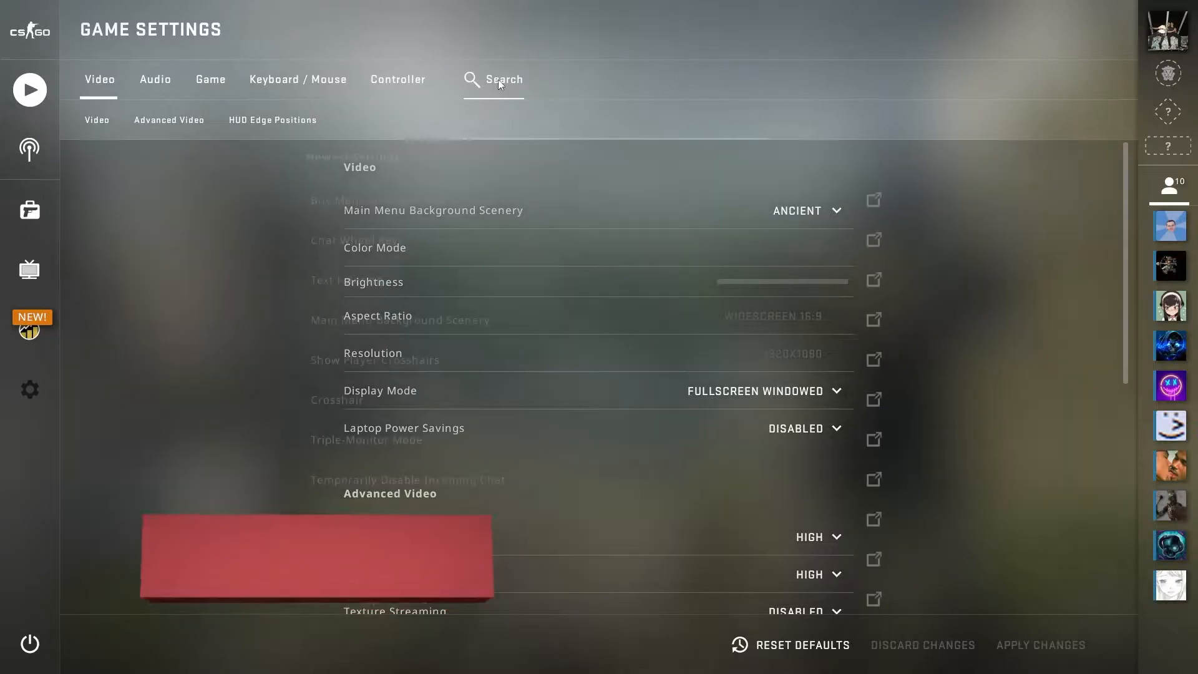
pyautogui.click(504, 79)
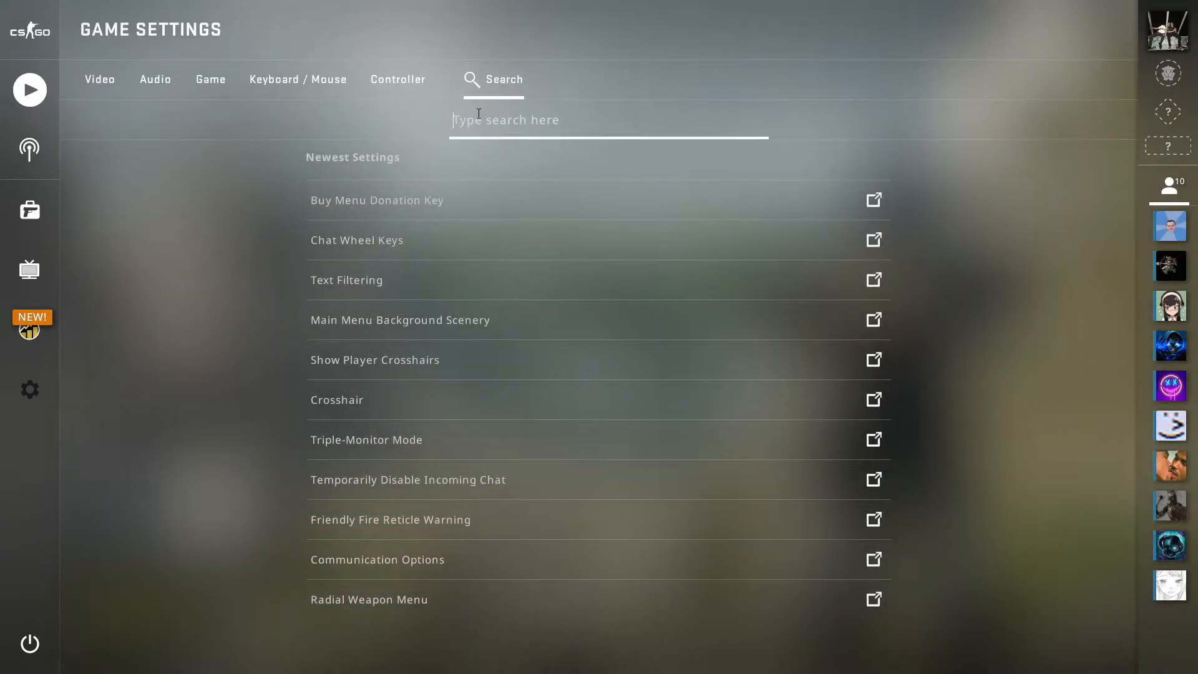
pyautogui.write('Devel')
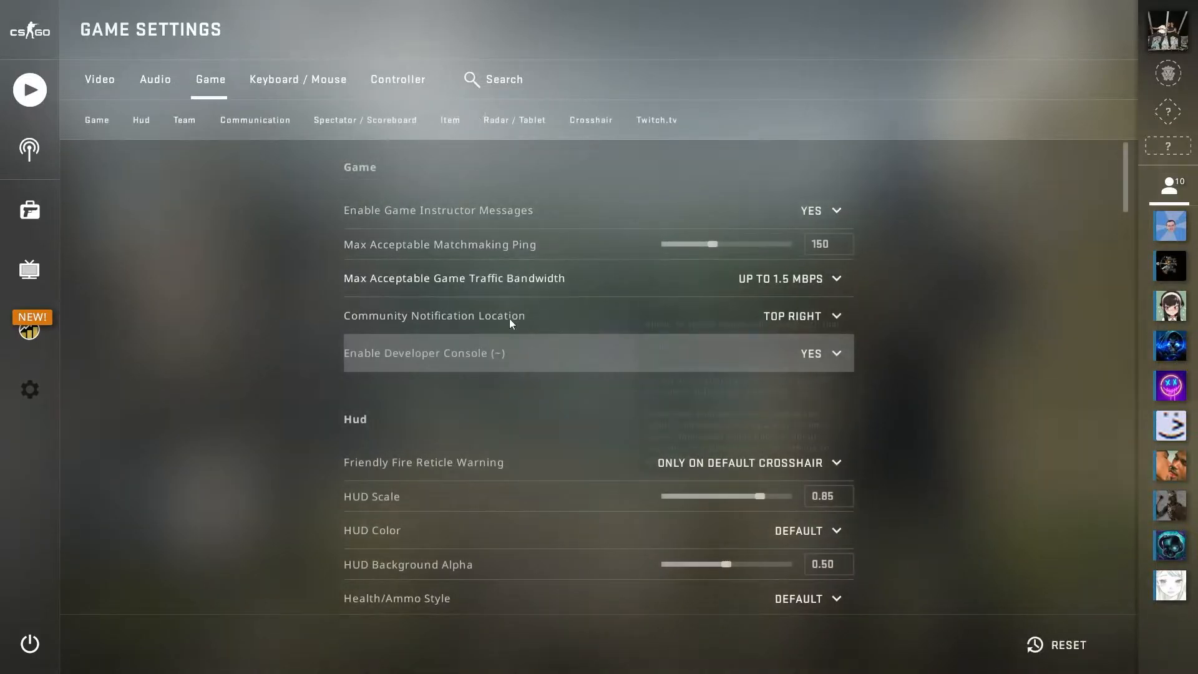
pyautogui.click(820, 353)
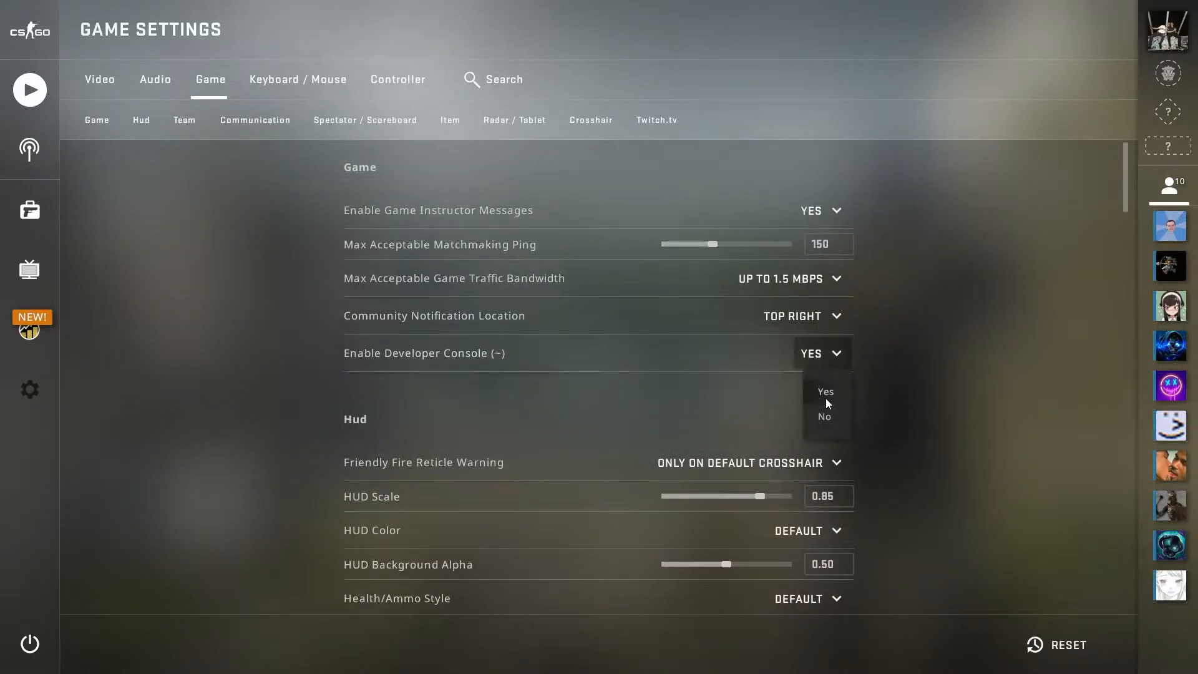
pyautogui.click(826, 391)
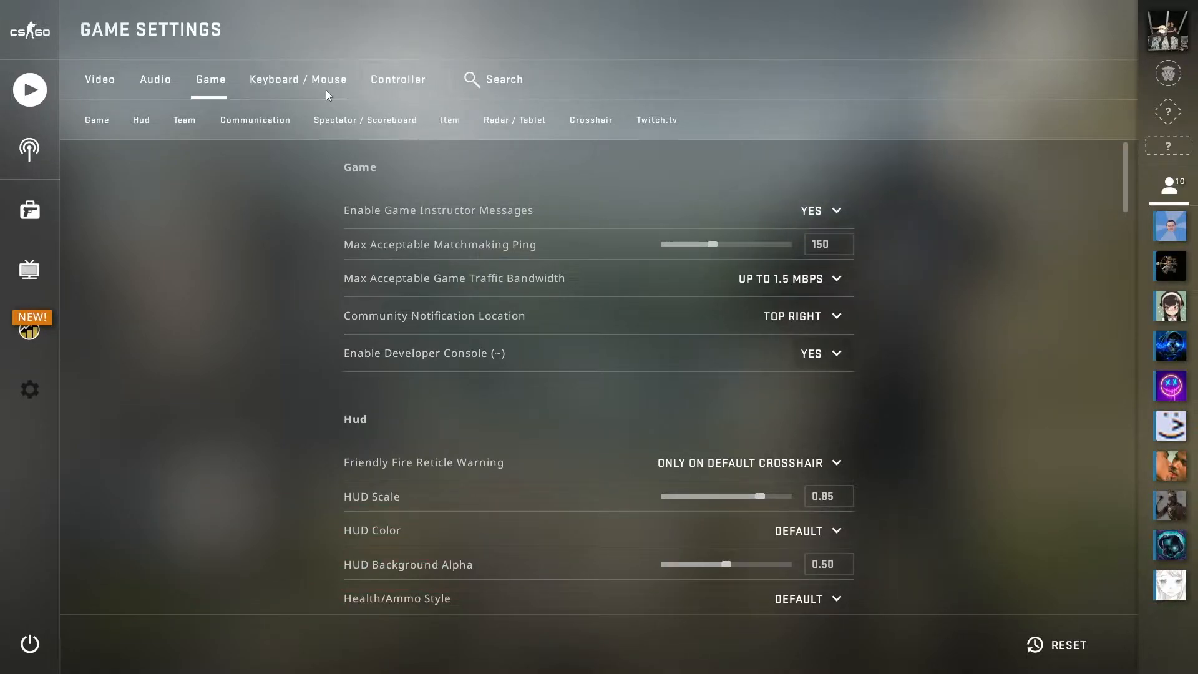
# - Open the Keyboard / Mouse bindings and scroll down toward the UI Keys
pyautogui.click(297, 79)
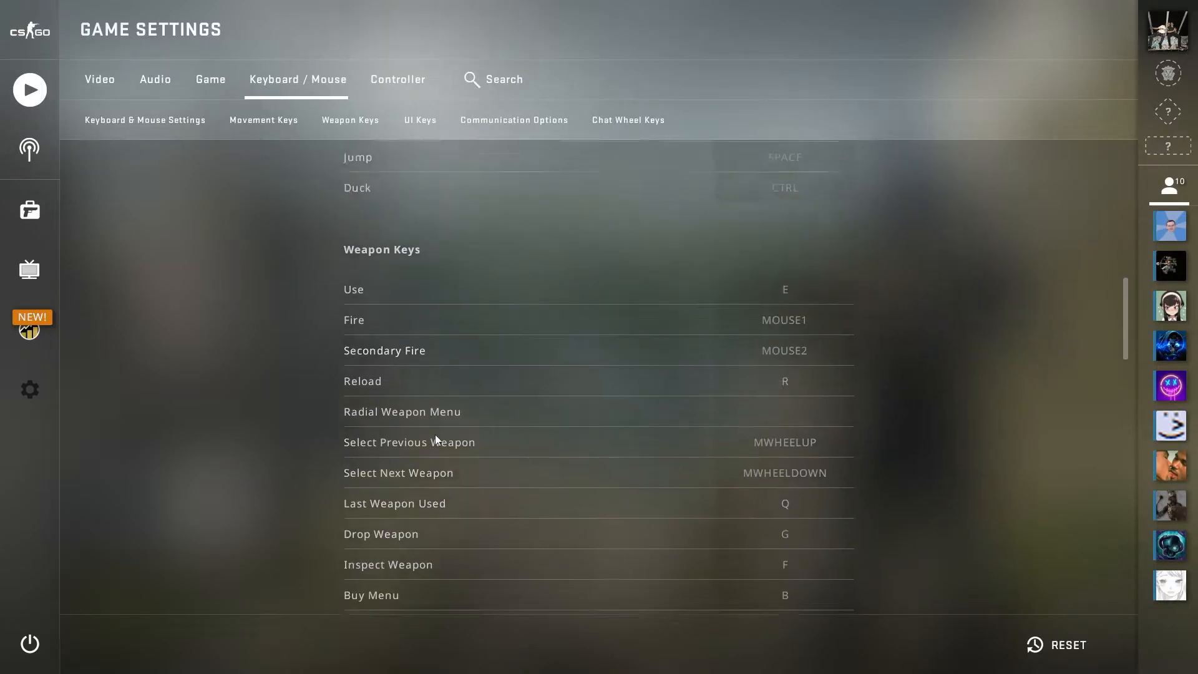
pyautogui.scroll(-3)
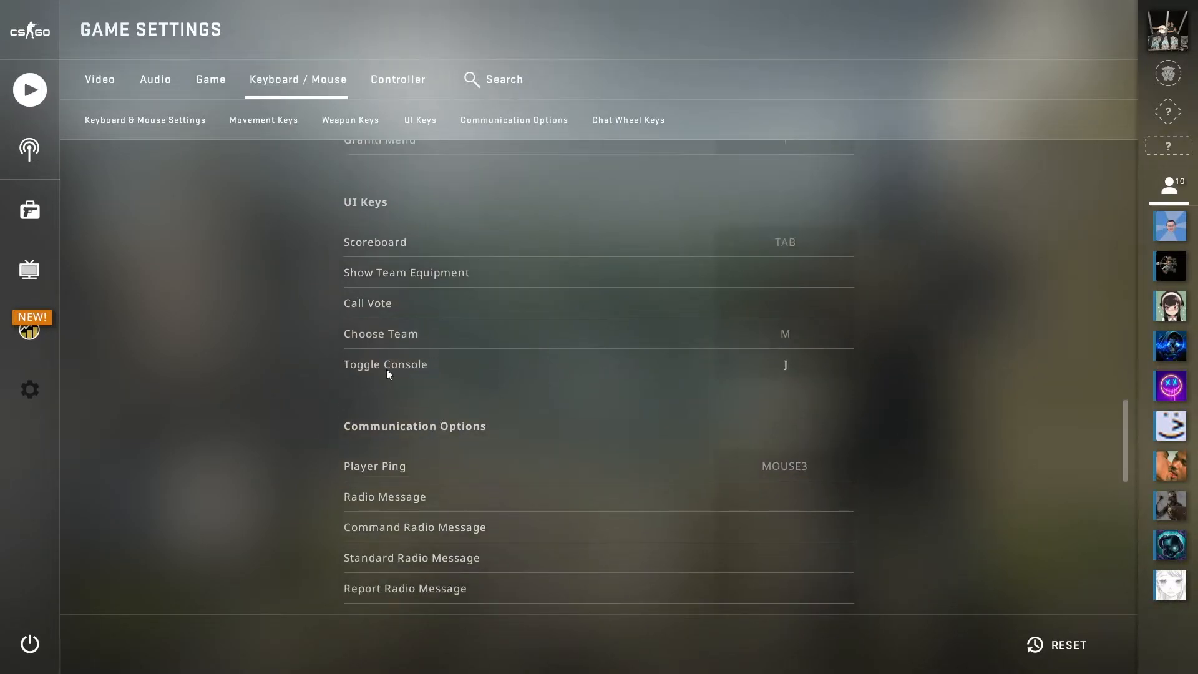
pyautogui.moveTo(757, 385)
pyautogui.write('`')
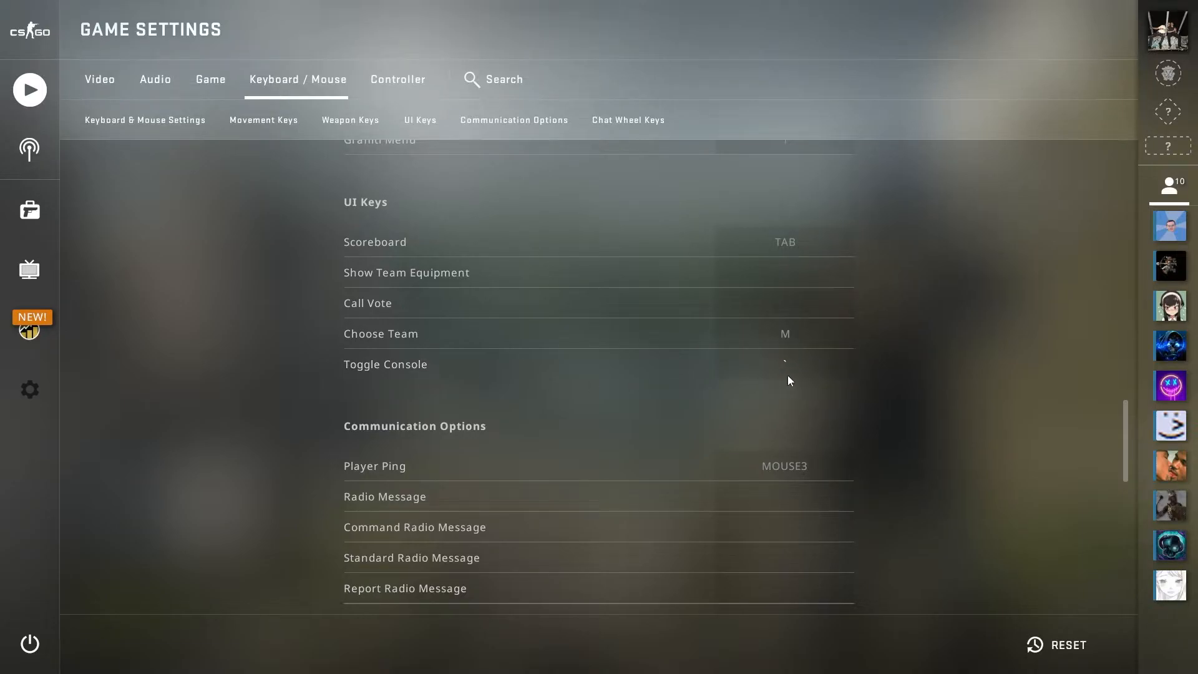
pyautogui.moveTo(919, 391)
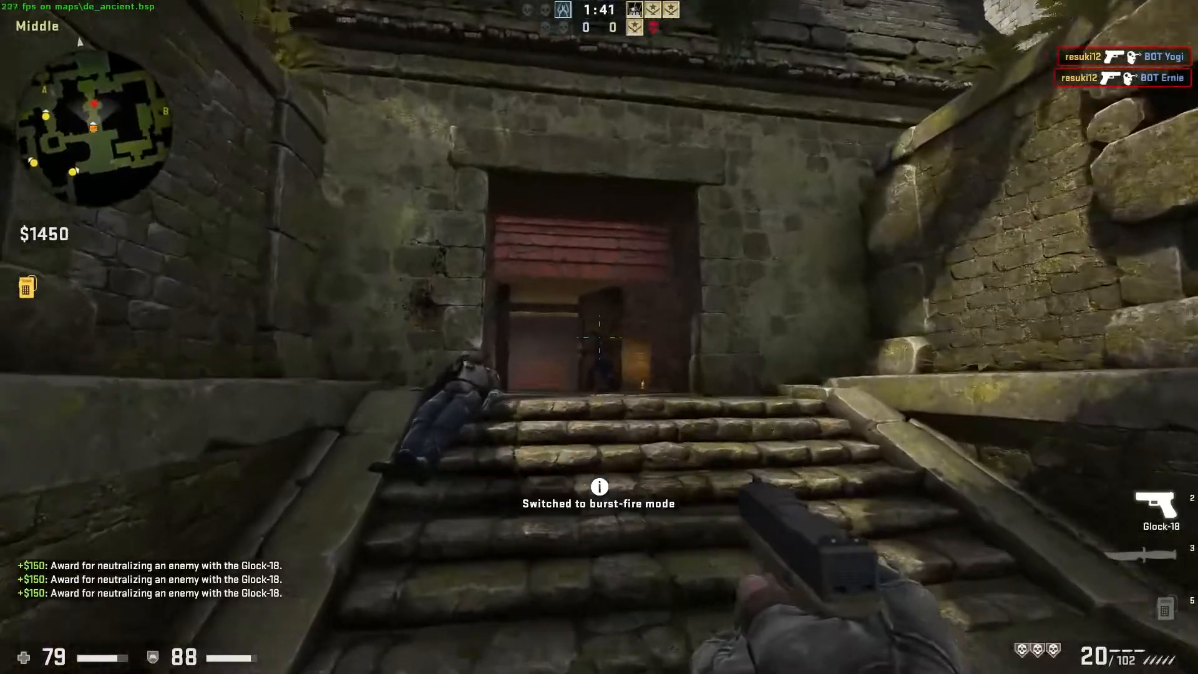
# - Shoot at the enemy bot in the doorway
pyautogui.click(594, 338)
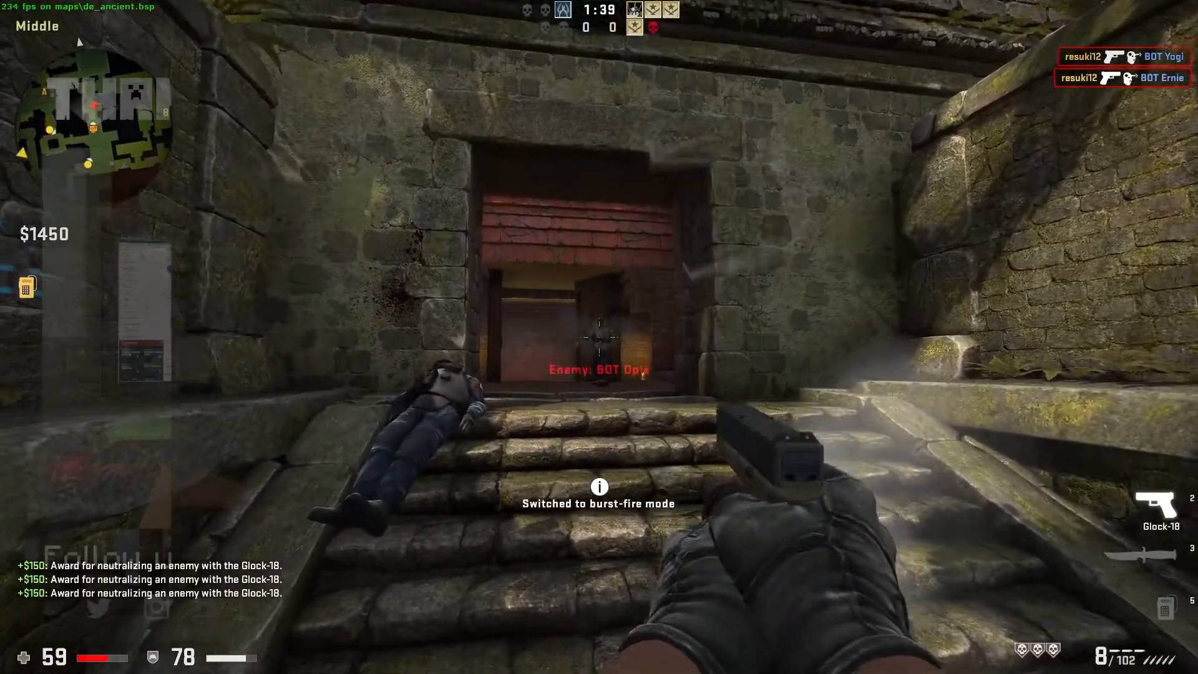